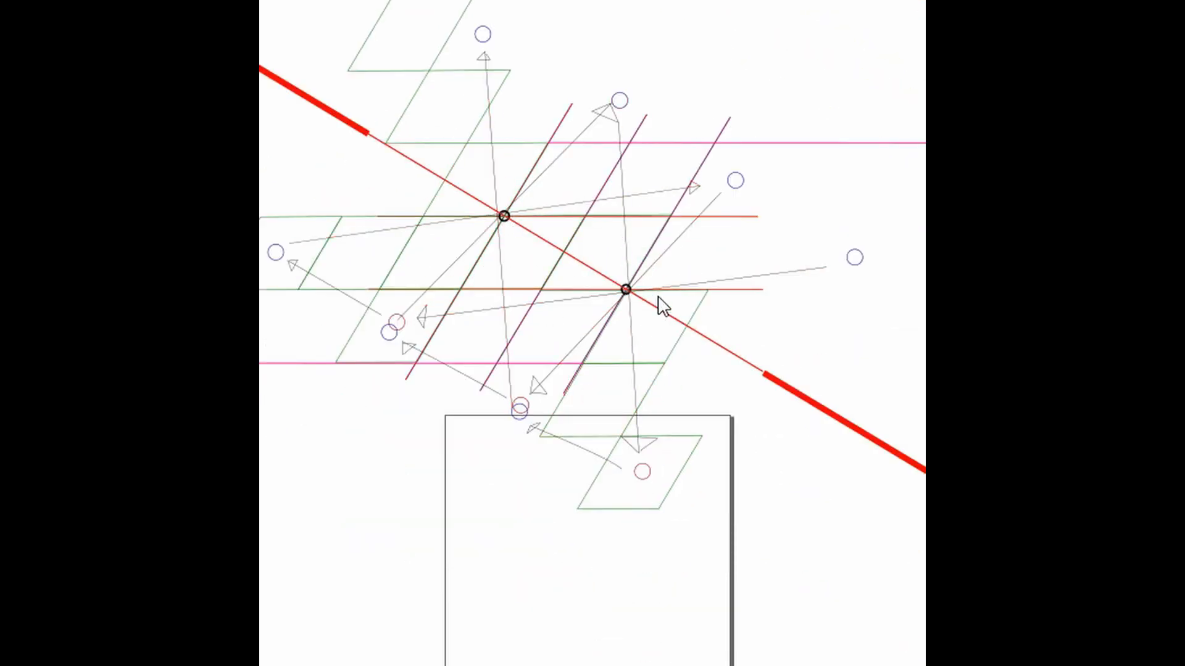
Step: Select the arrow from the lower node with the Node tool to outline its path in red
left_click(505, 216)
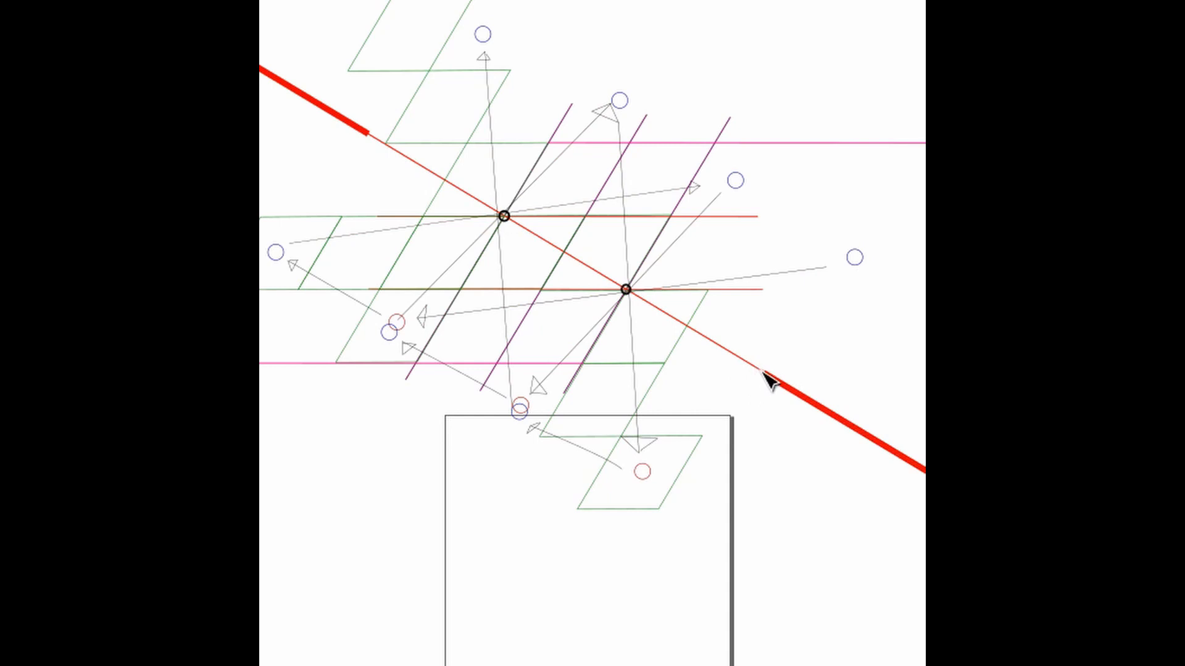
mouse_move(775, 383)
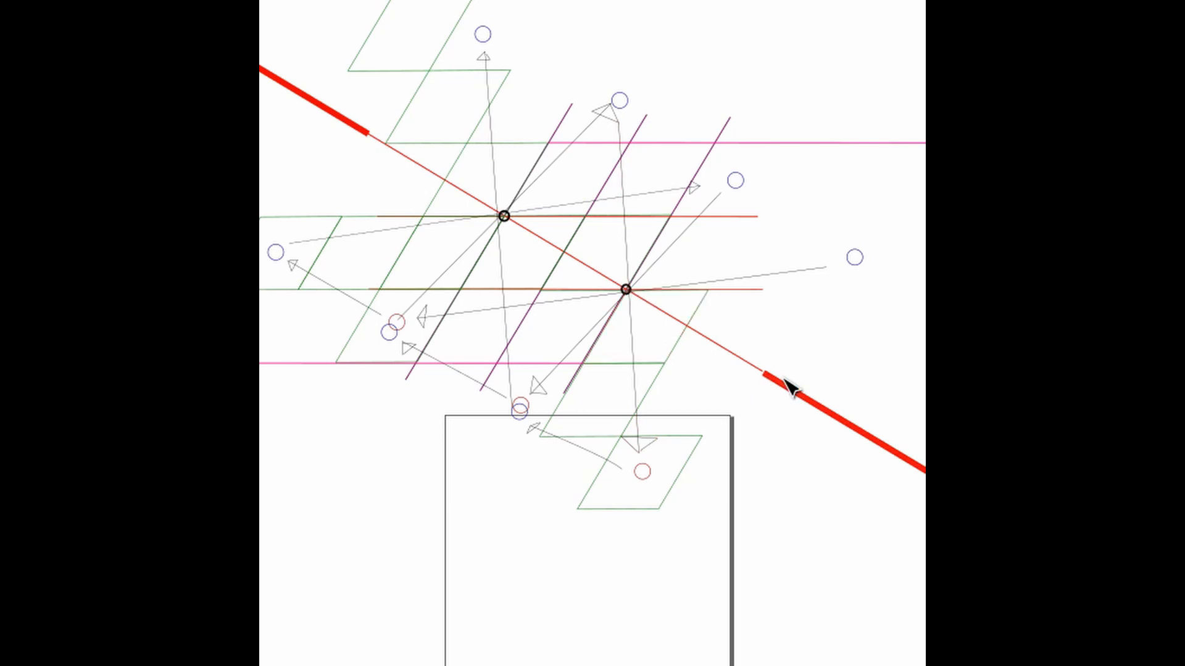
left_click(626, 290)
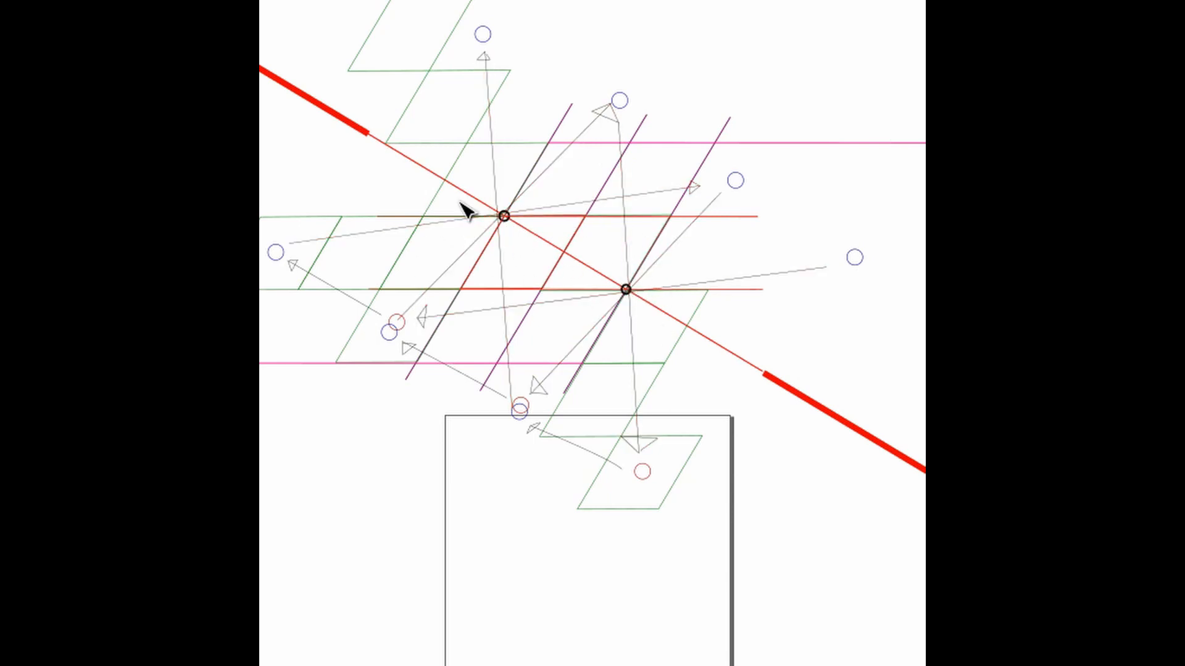
mouse_move(485, 281)
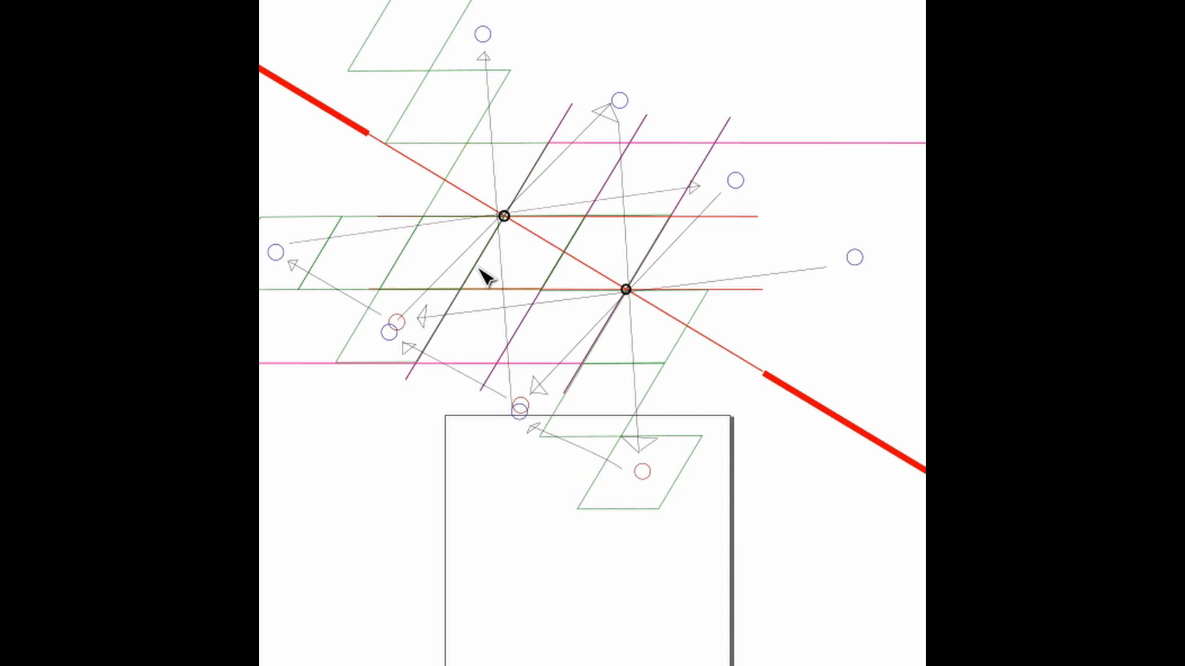
mouse_move(640, 295)
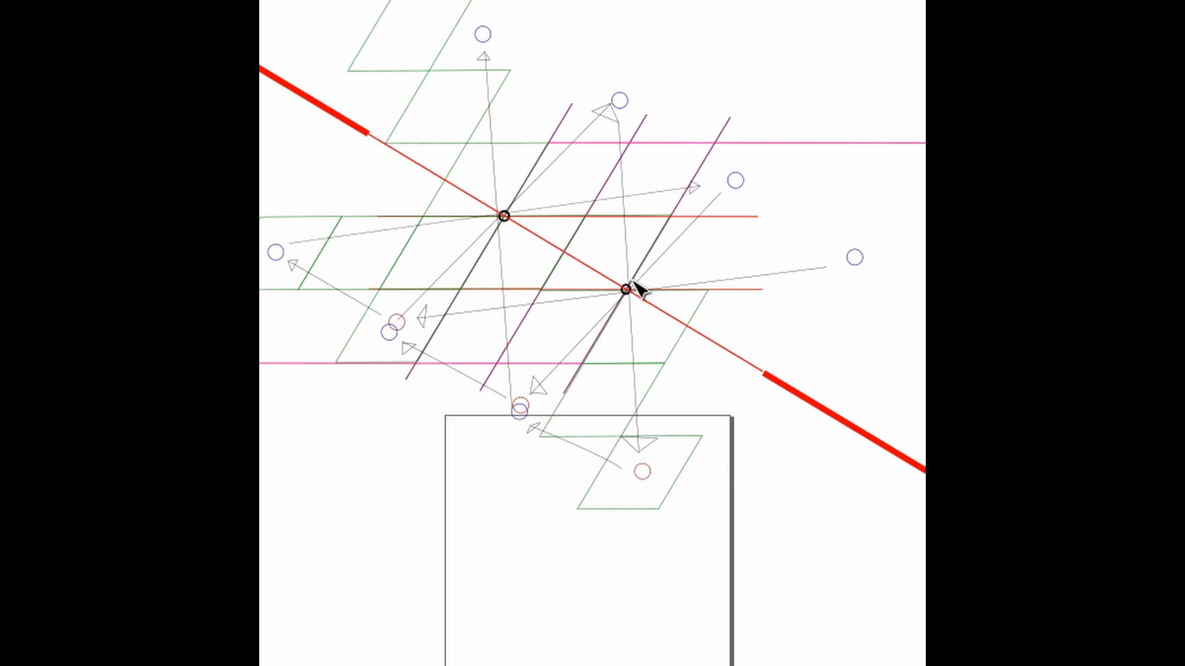
mouse_move(632, 286)
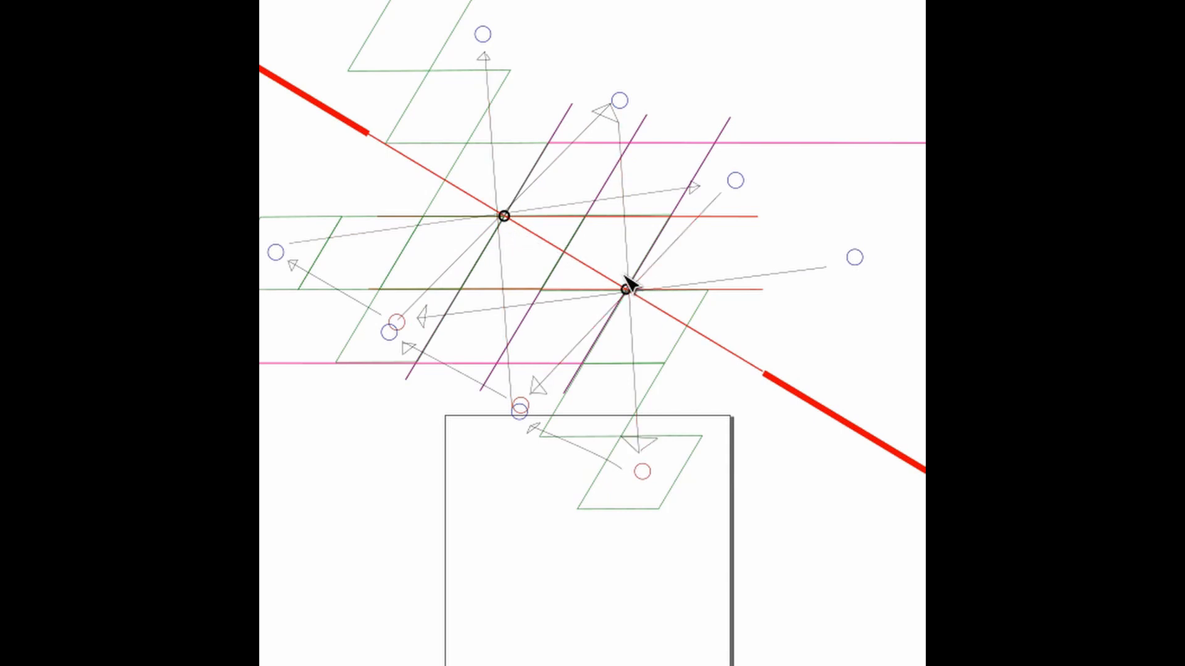
mouse_move(684, 272)
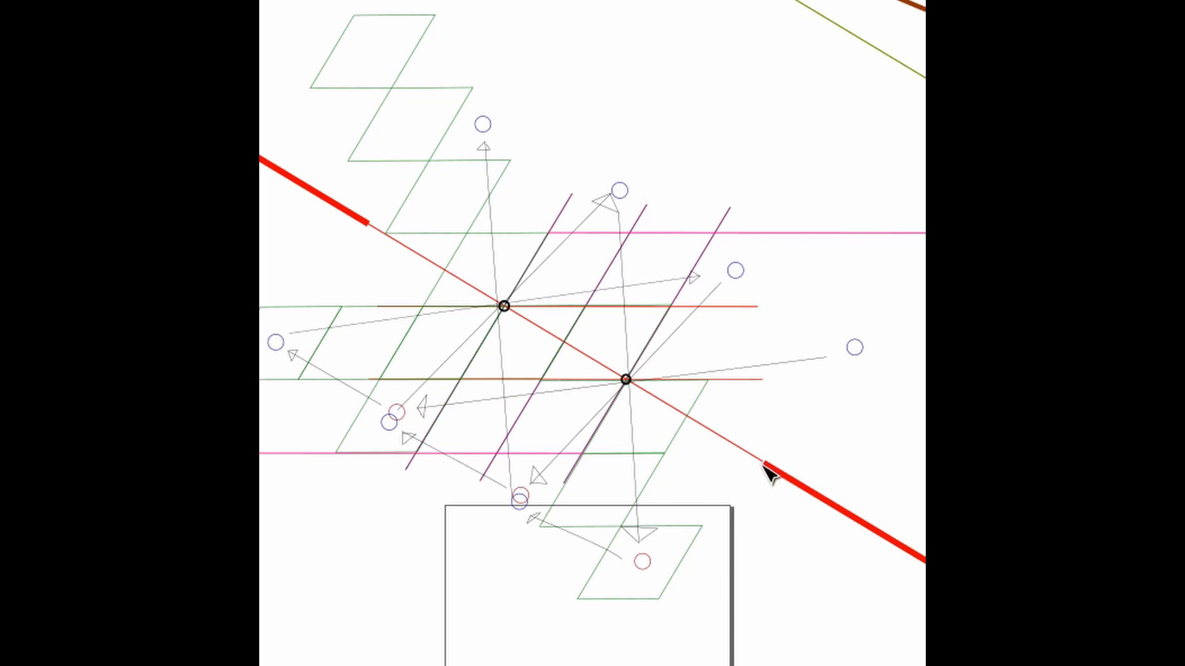
left_click(626, 380)
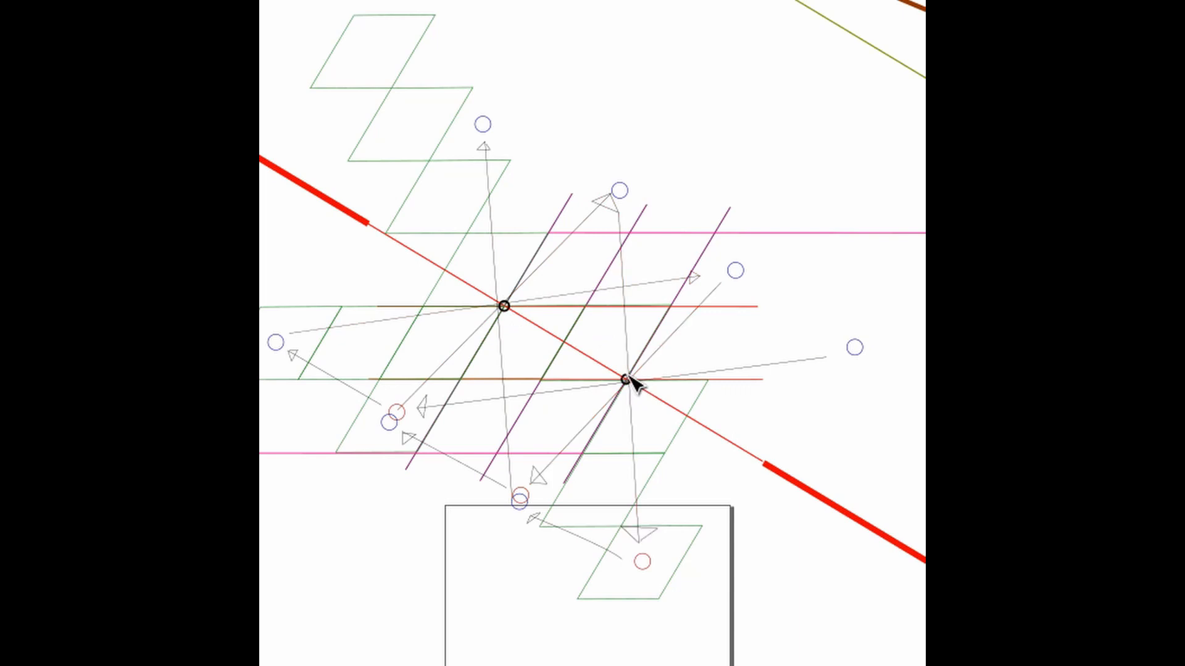
mouse_move(765, 482)
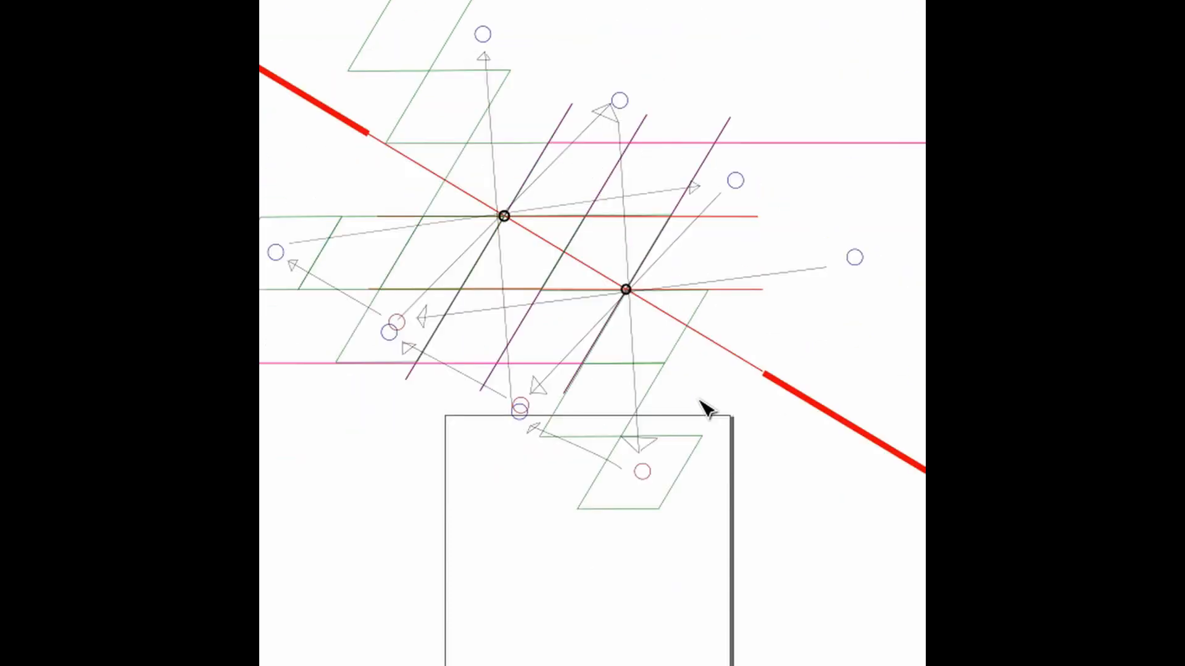
mouse_move(720, 344)
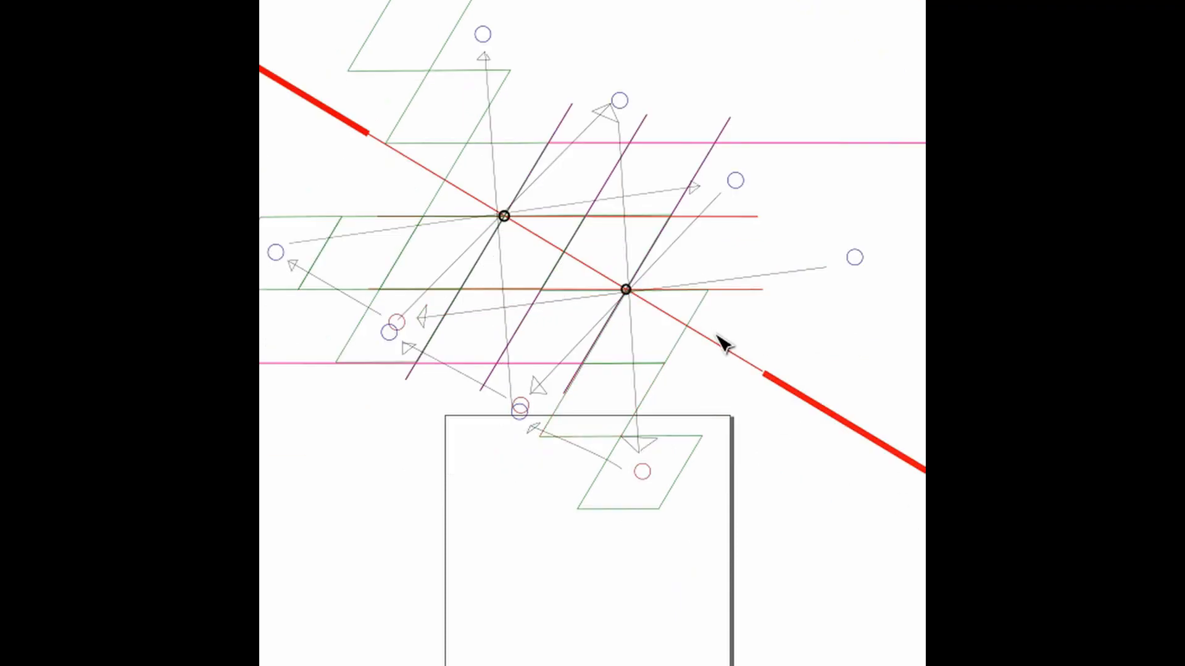
mouse_move(667, 323)
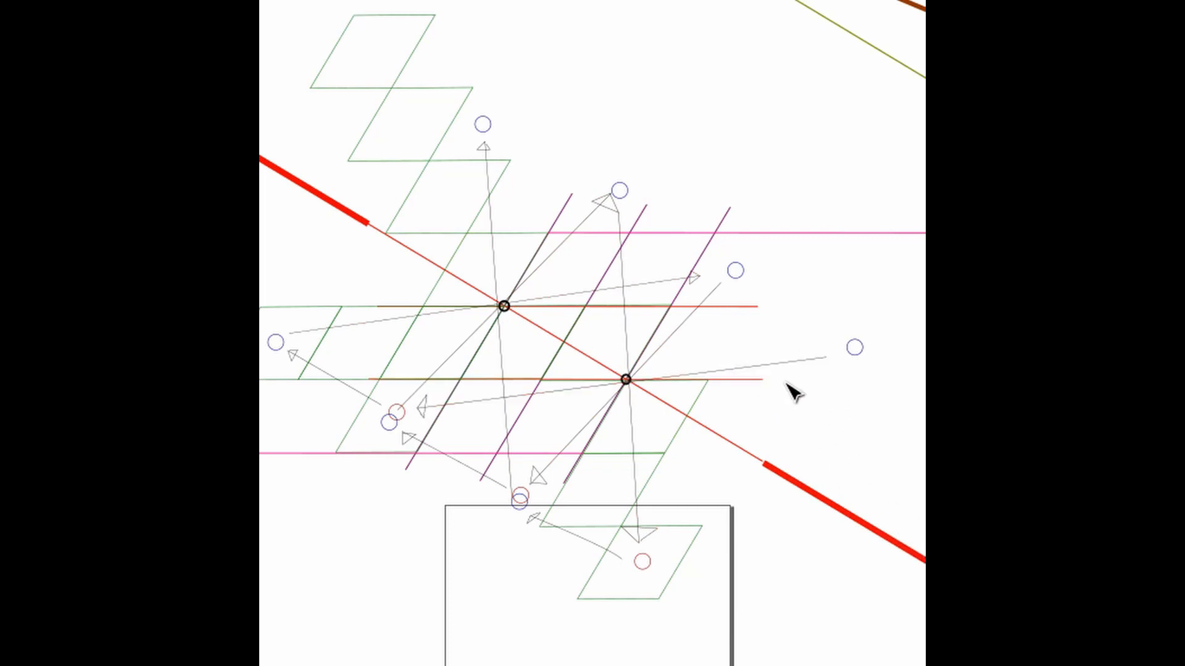
mouse_move(835, 415)
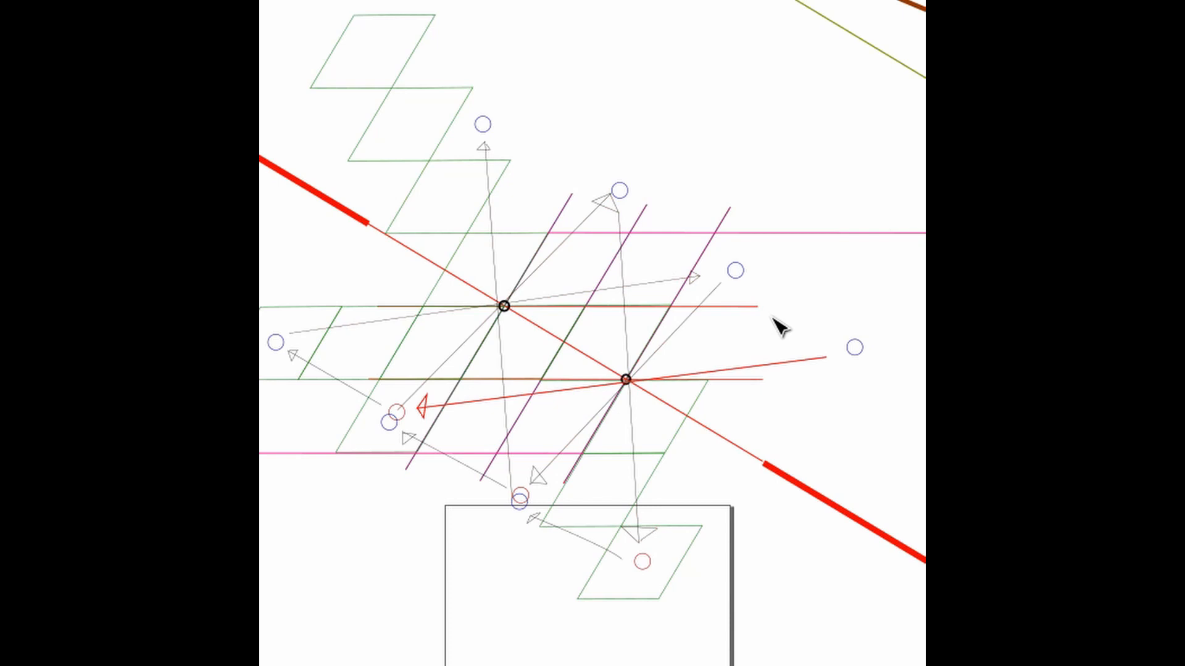
mouse_move(626, 390)
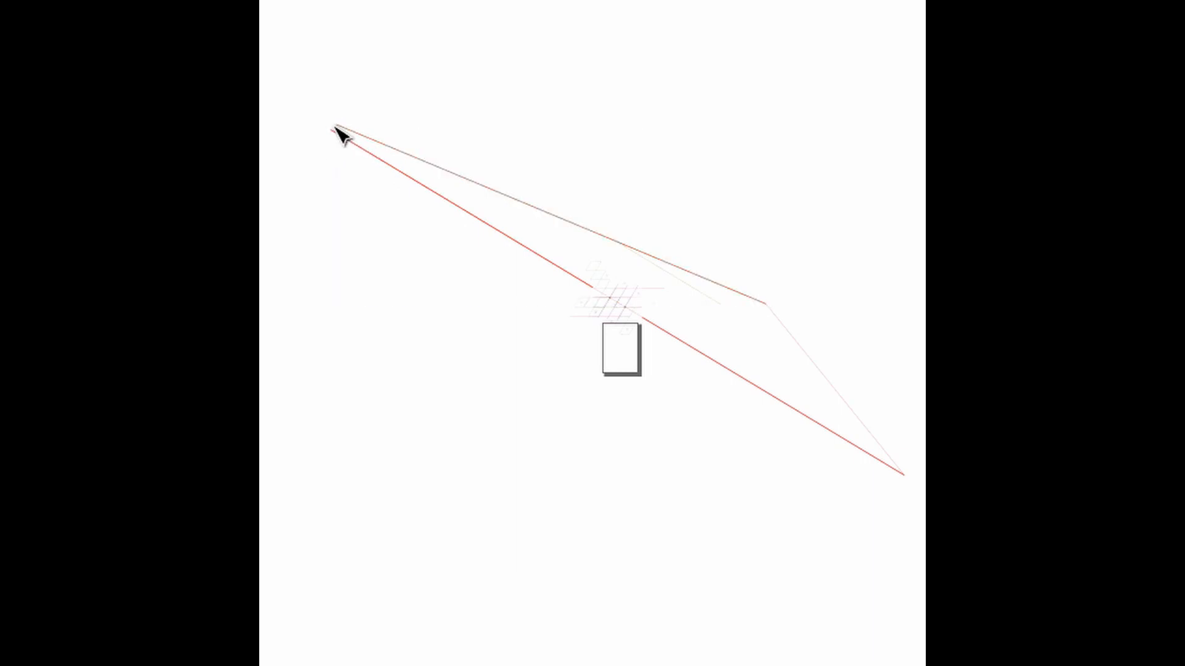
mouse_move(774, 243)
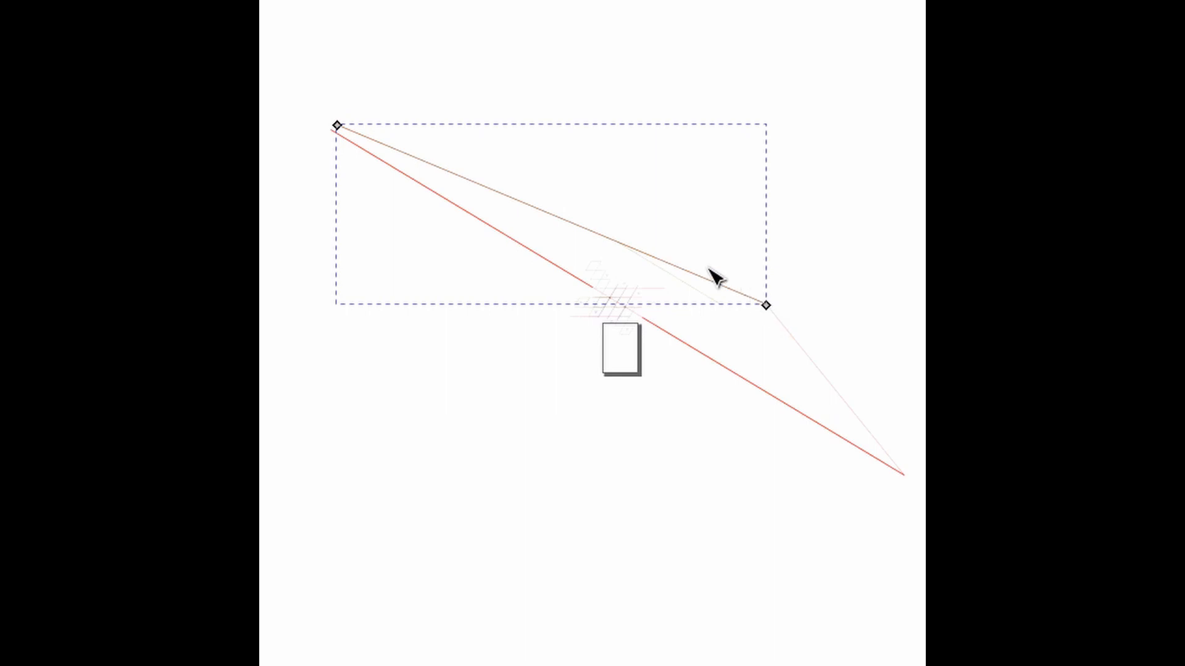
mouse_move(503, 343)
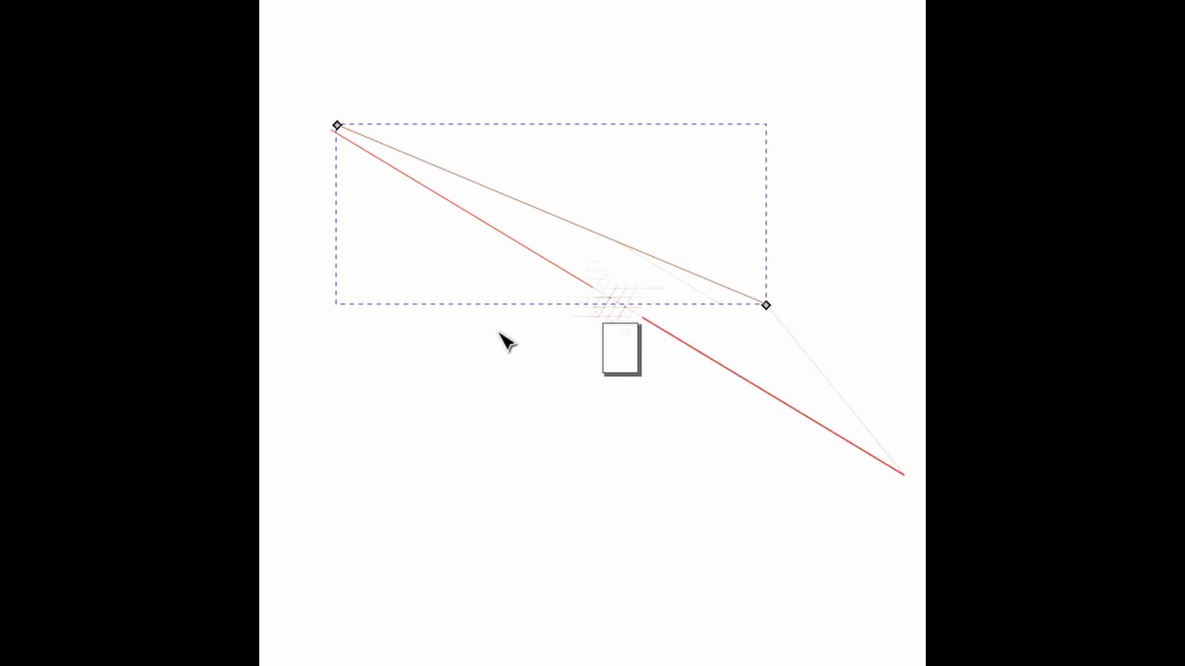
mouse_move(720, 320)
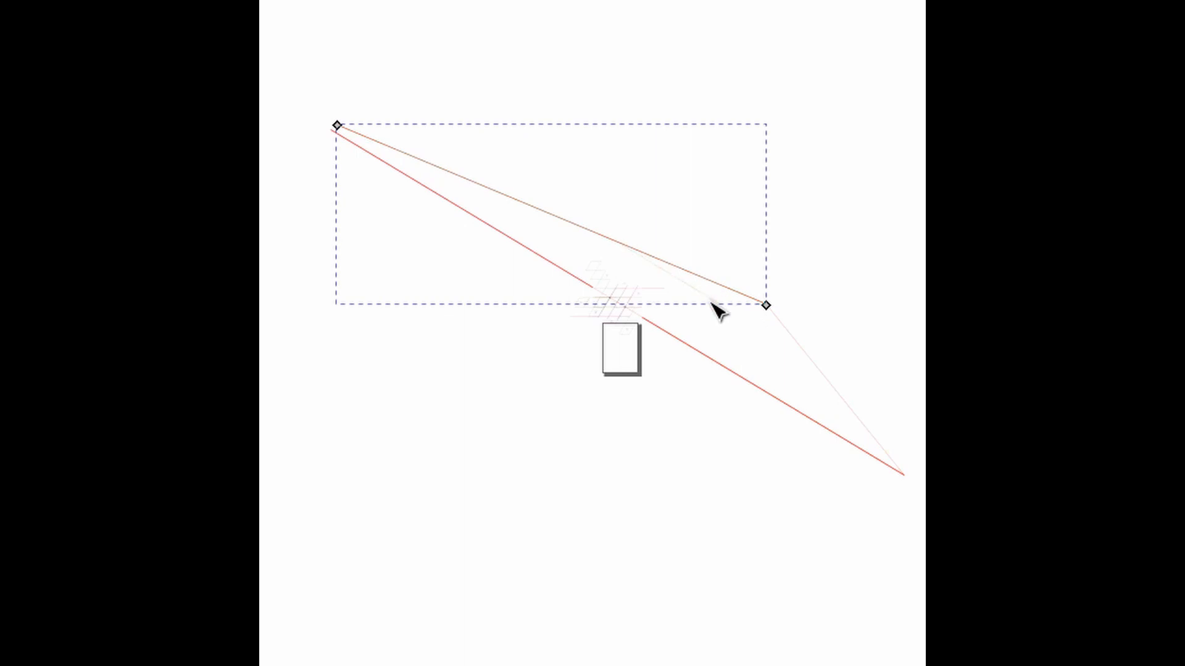
mouse_move(839, 317)
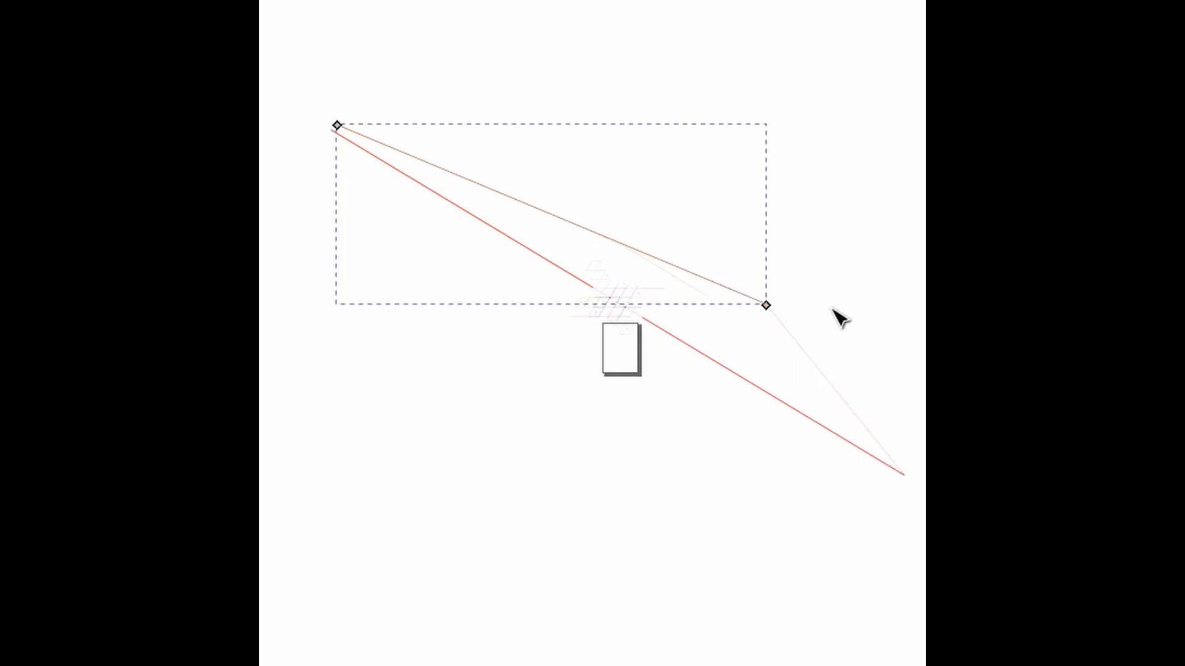
left_click_drag(767, 306, 881, 309)
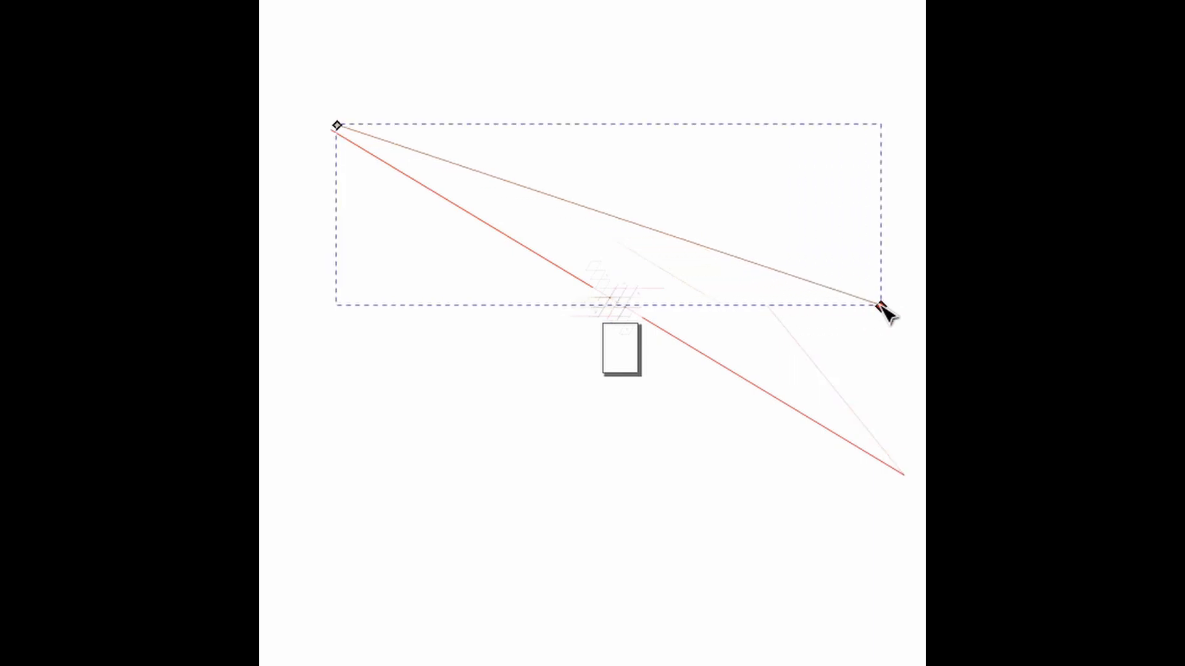
left_click_drag(888, 307, 771, 304)
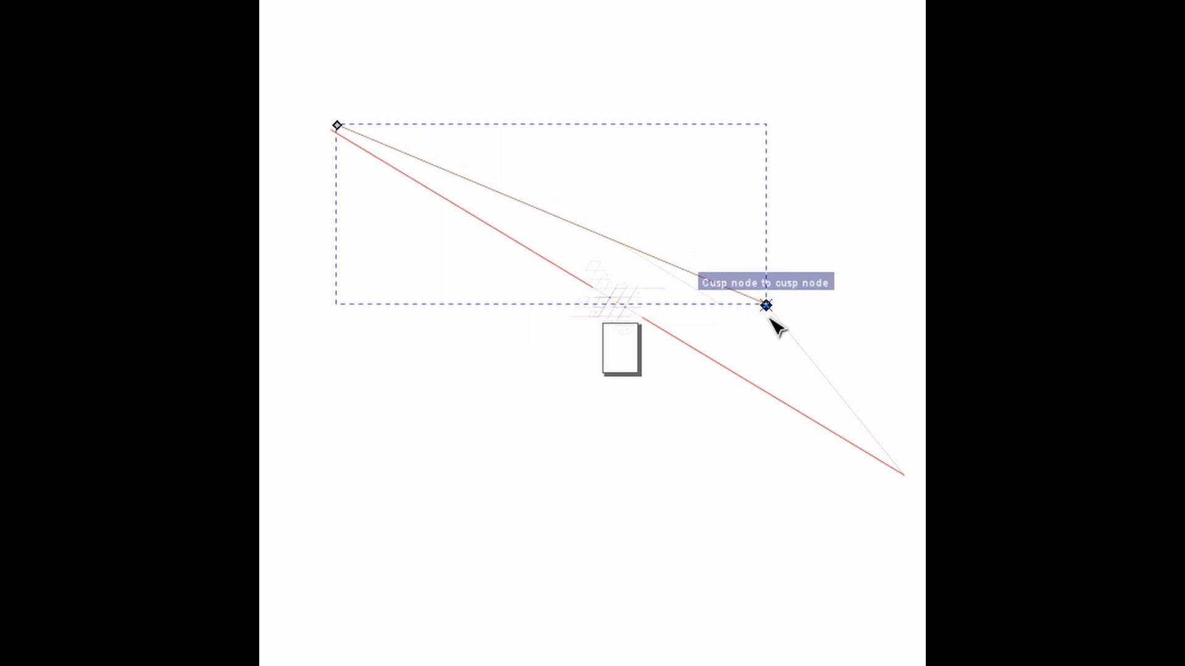